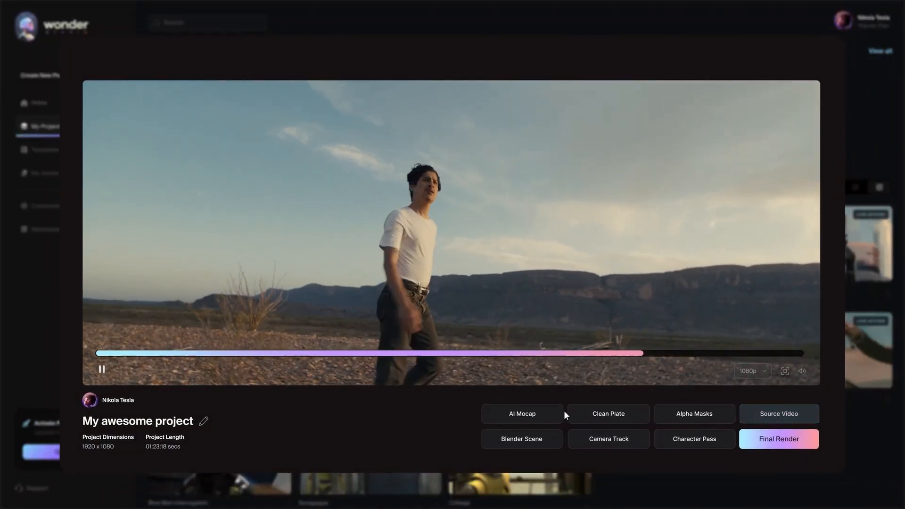
- Dismiss the project preview so the Wonder Studio home dashboard shows
left_click(521, 413)
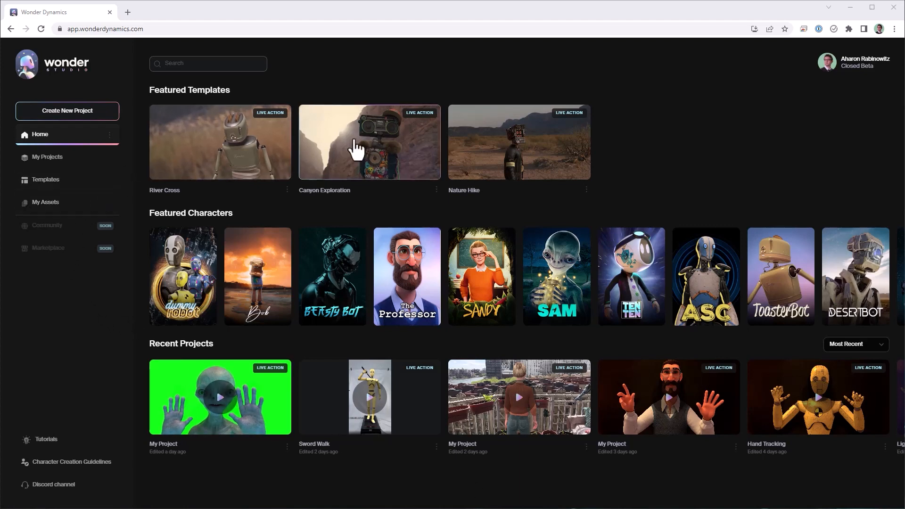
mouse_move(557, 276)
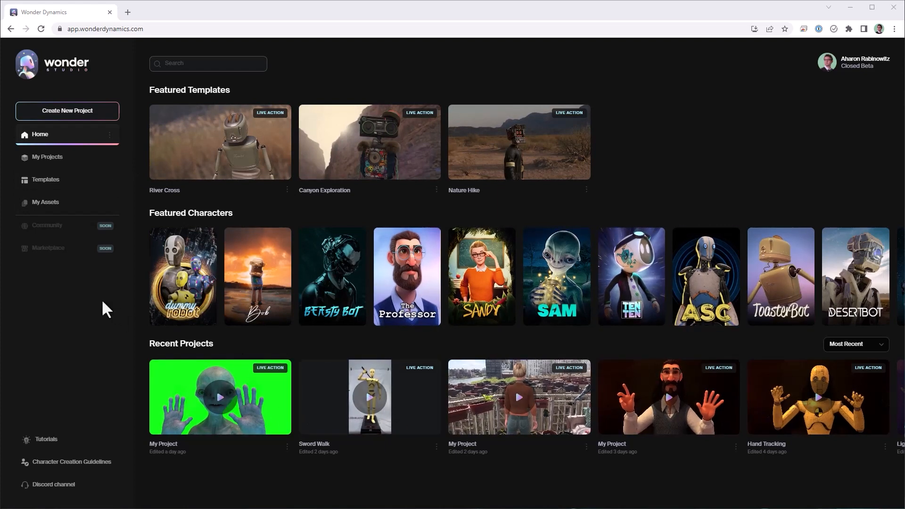
mouse_move(71, 115)
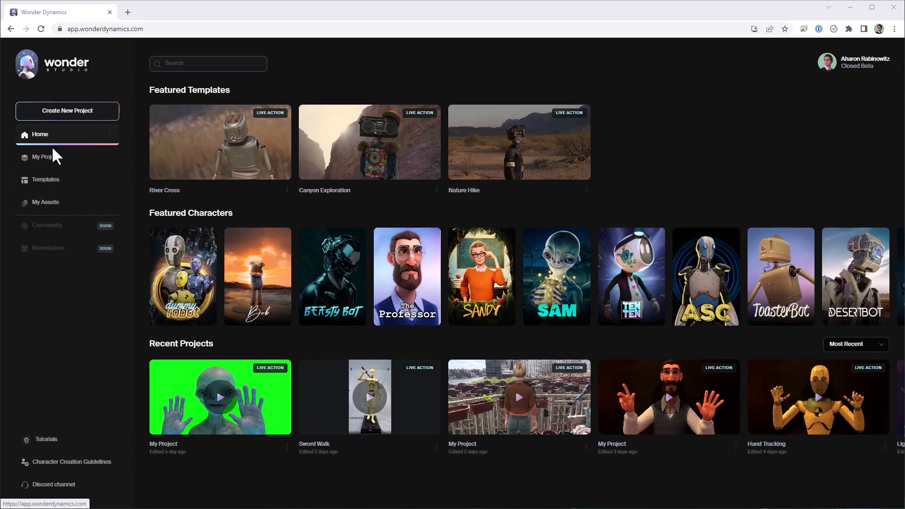
- Upload Beach_Rocks.MOV as a new video in My Assets
left_click(45, 202)
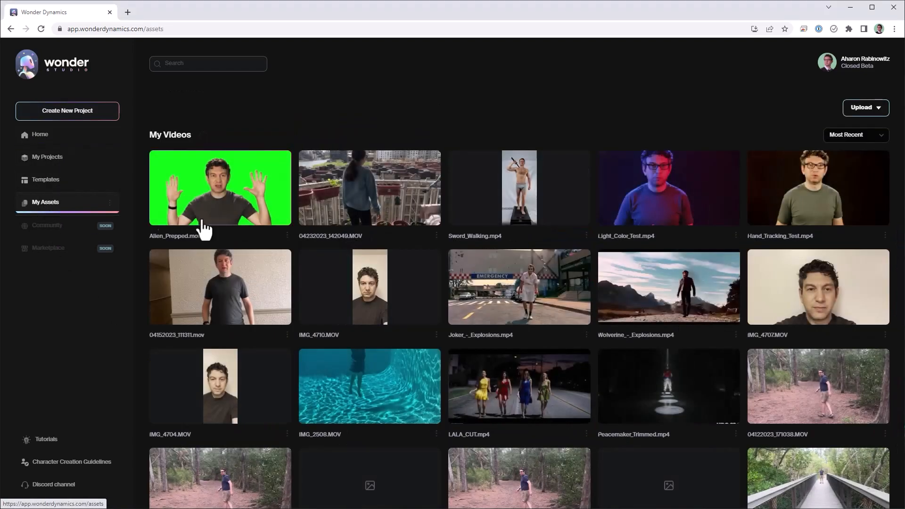
mouse_move(327, 357)
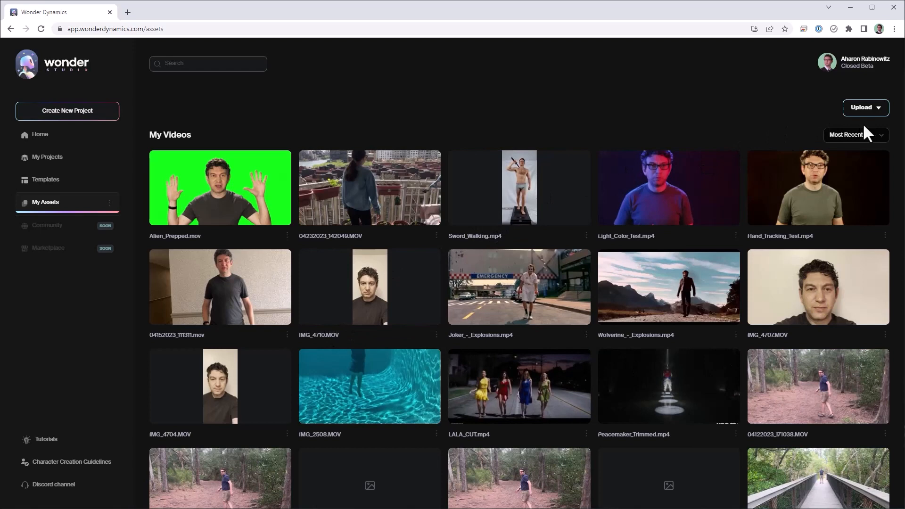
left_click(865, 108)
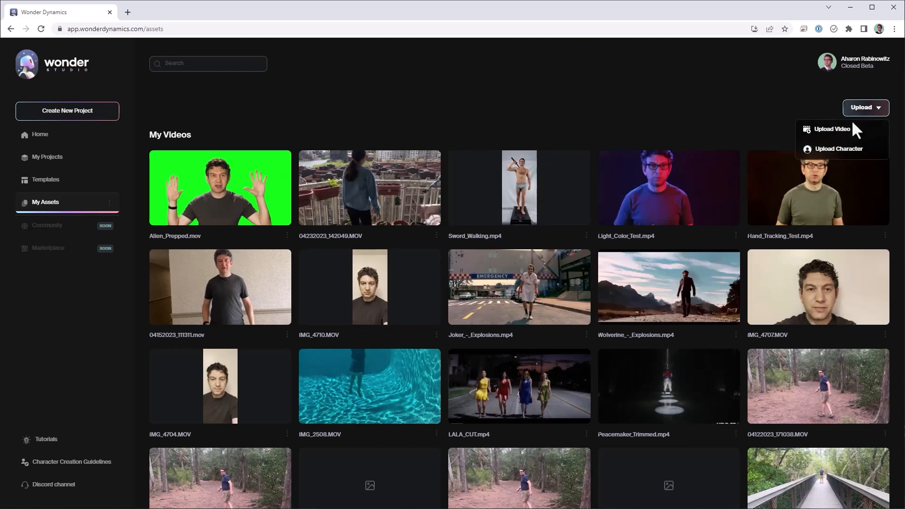
left_click(833, 129)
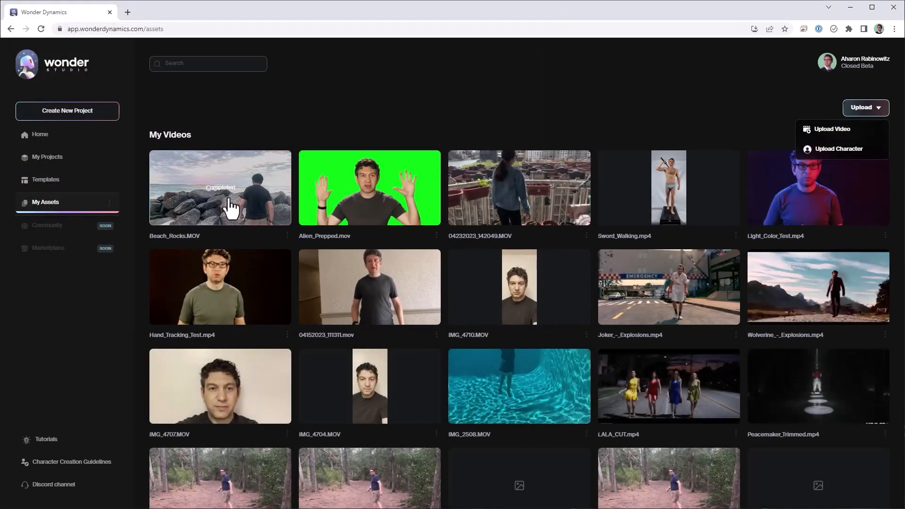
mouse_move(231, 207)
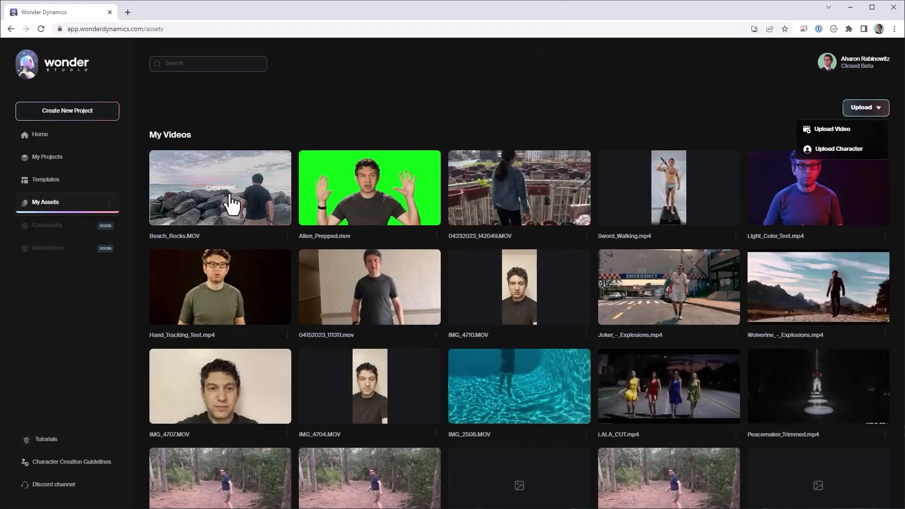
mouse_move(100, 111)
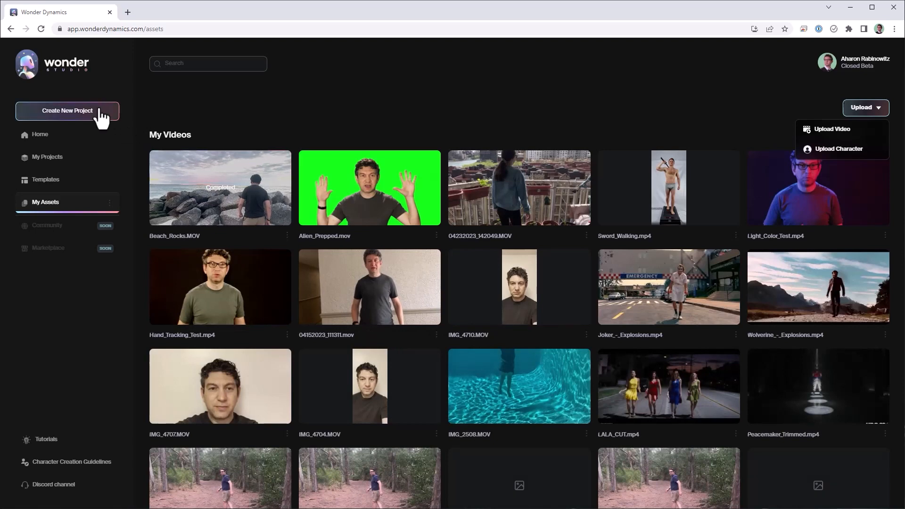
- Create a new Live Action project named 'Beach Rocks'
left_click(66, 111)
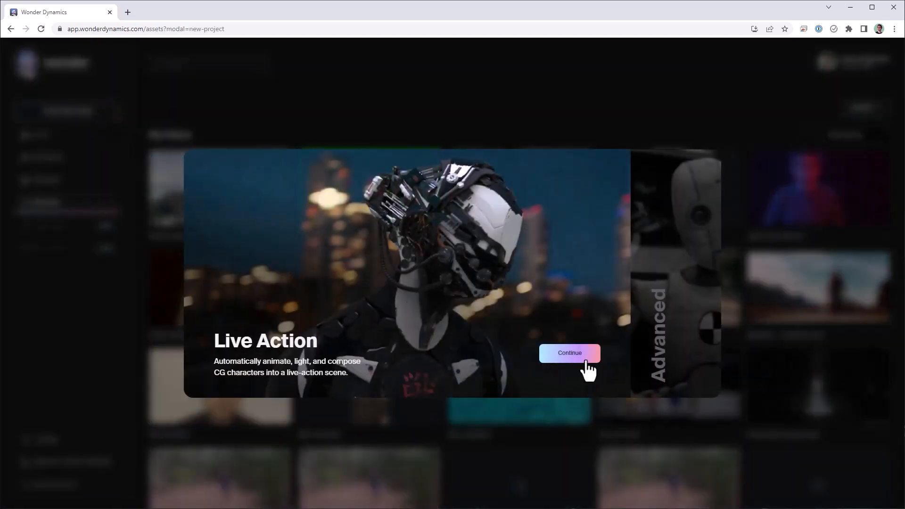
left_click(569, 353)
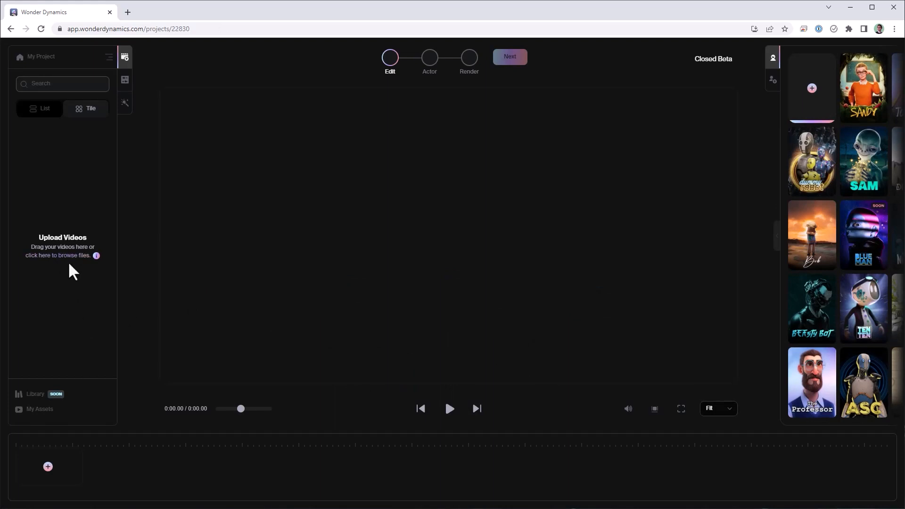
mouse_move(522, 190)
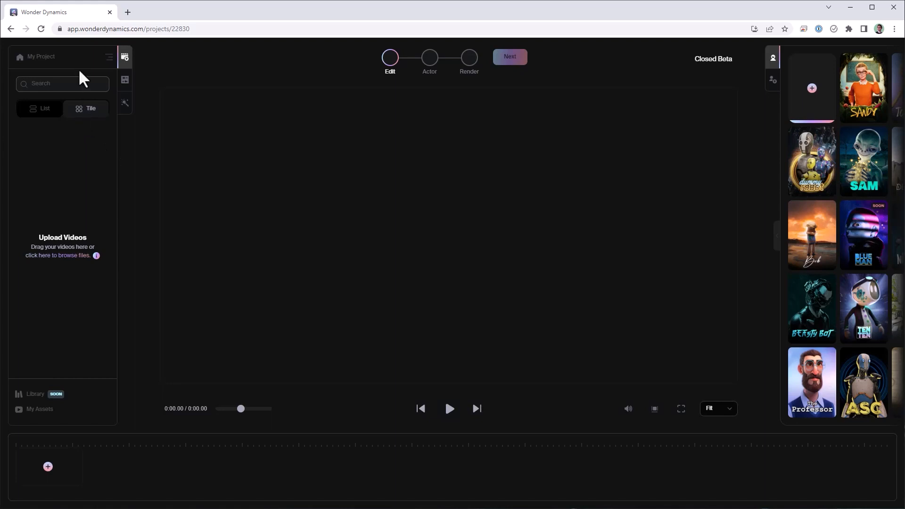
mouse_move(42, 62)
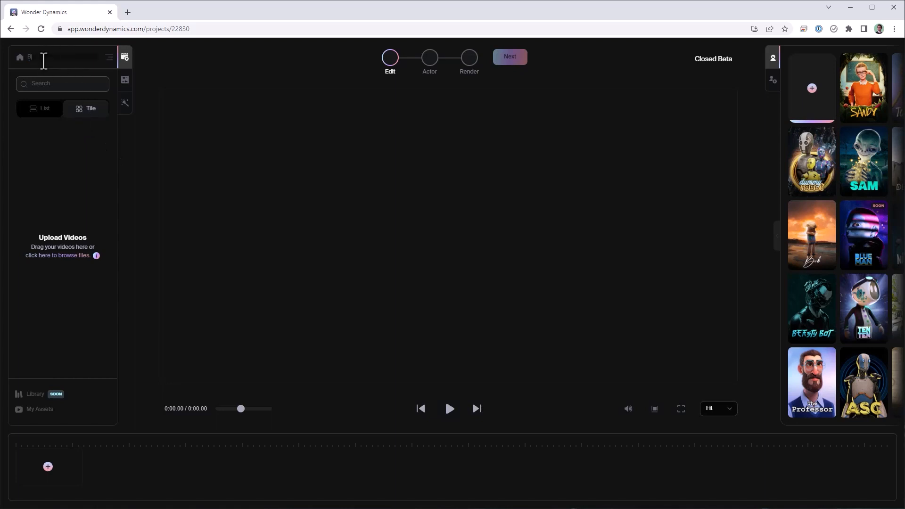
type("Beach Rocks")
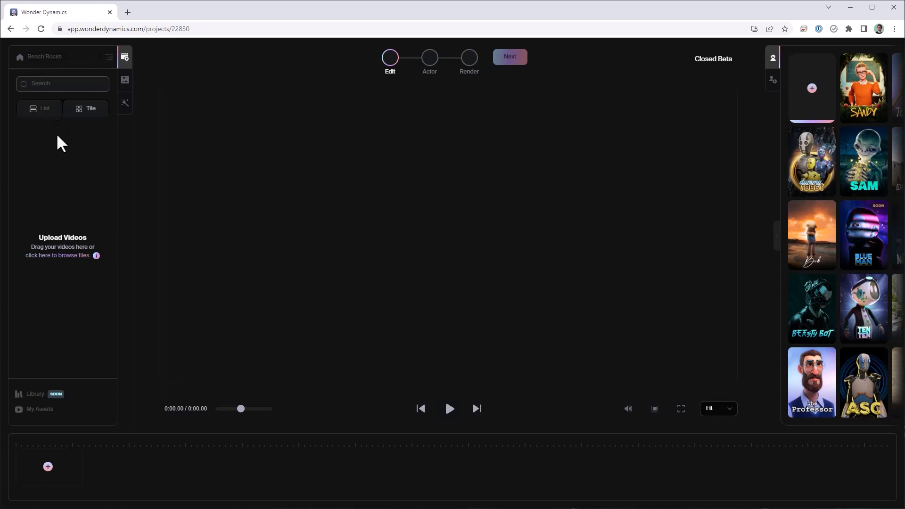
- Place Beach_Rocks.MOV from My Assets on the timeline and scrub to about ten seconds
left_click(46, 408)
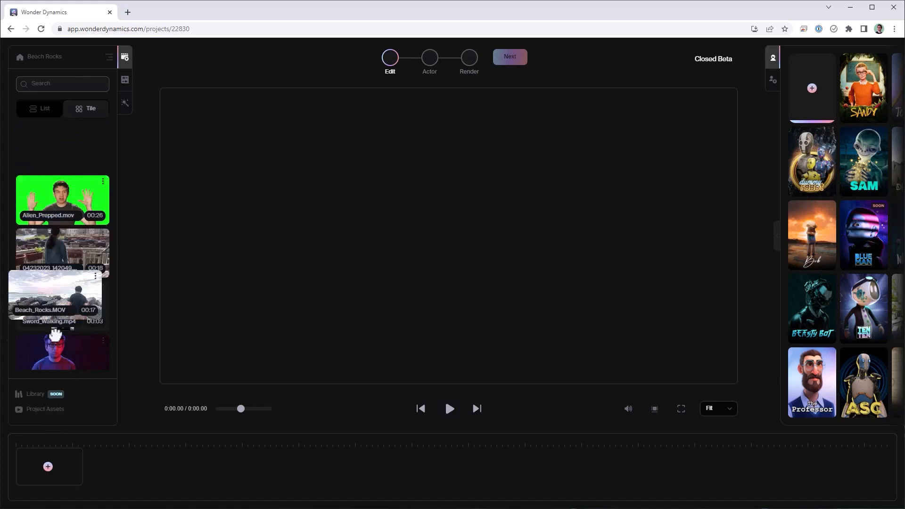
left_click_drag(62, 294, 49, 456)
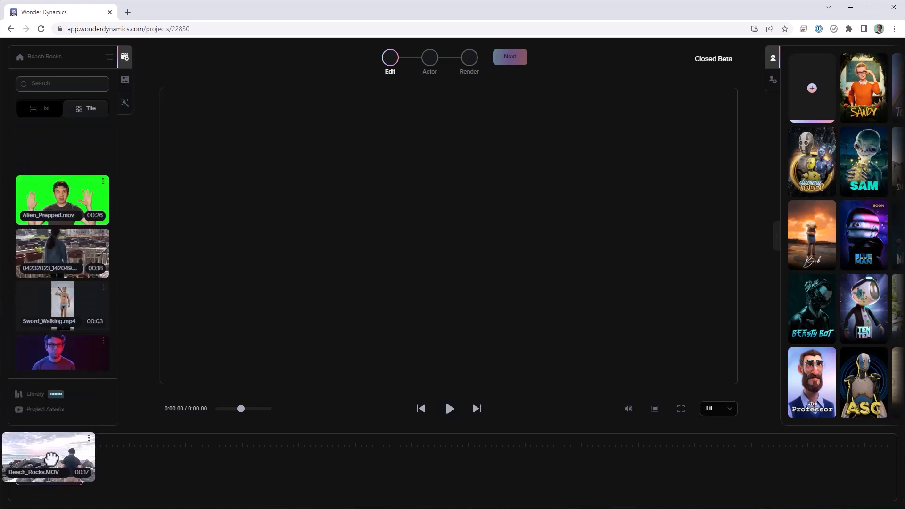
double_click(48, 457)
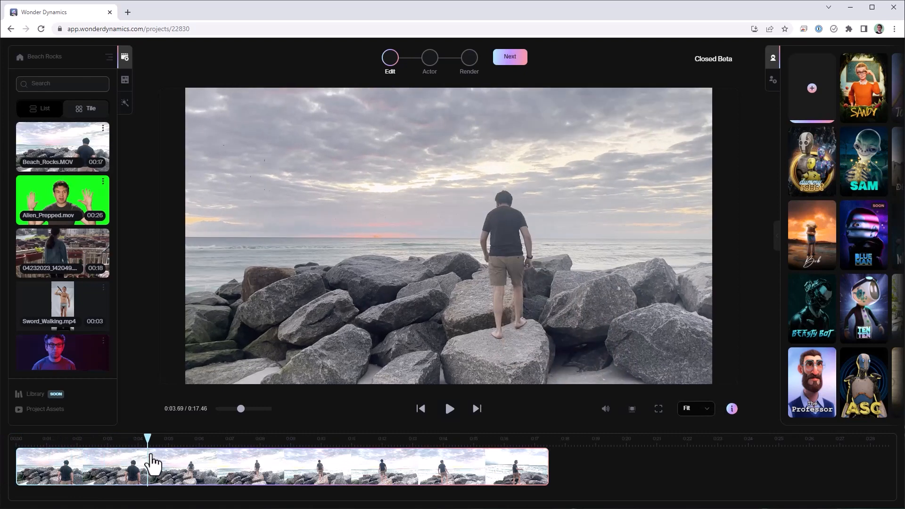
left_click_drag(147, 440, 337, 440)
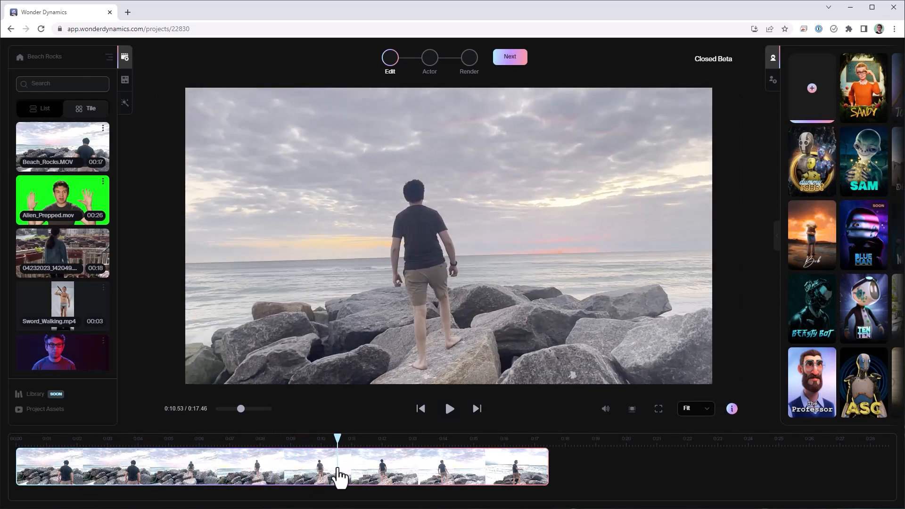
mouse_move(454, 286)
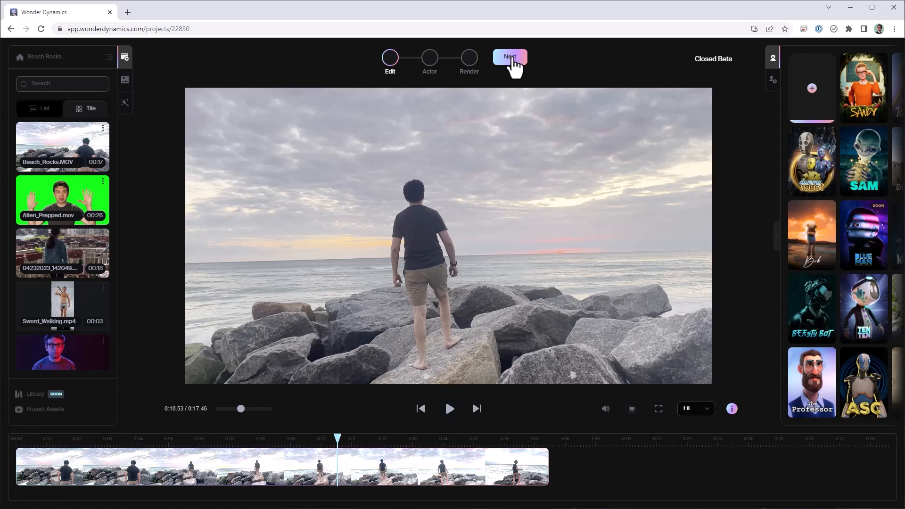
- Advance to the Actor step and scan the frame to detect the man on the rocks
left_click(510, 56)
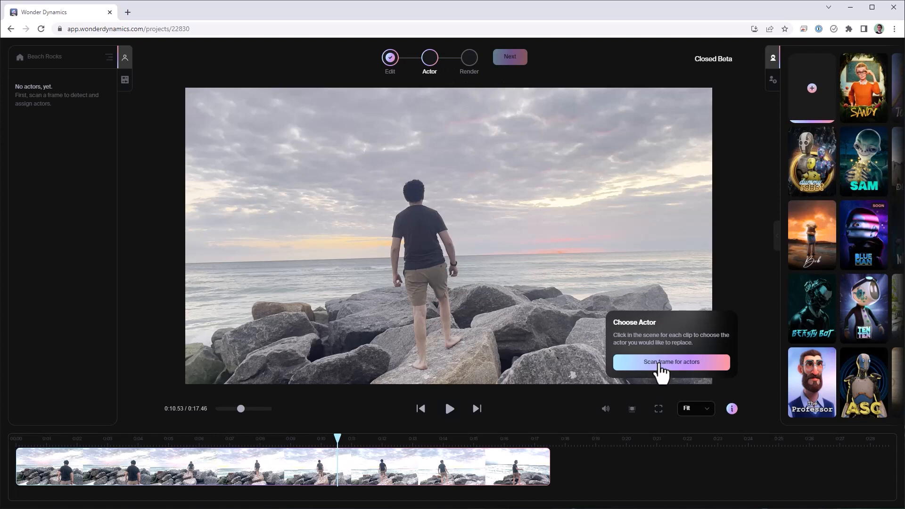
left_click(671, 362)
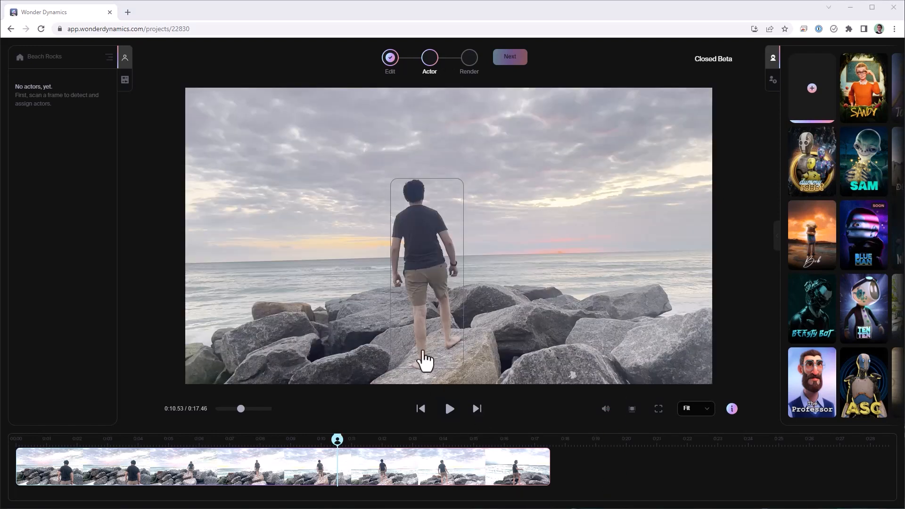
mouse_move(432, 236)
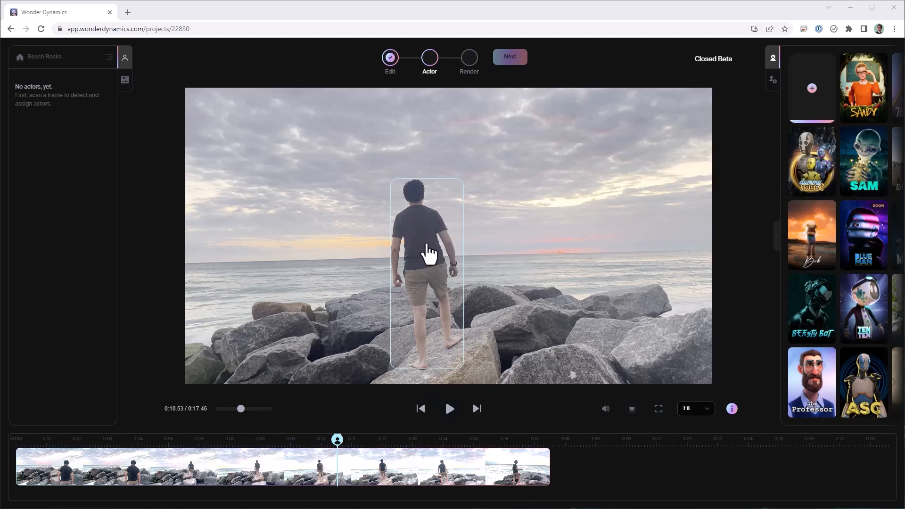
mouse_move(774, 256)
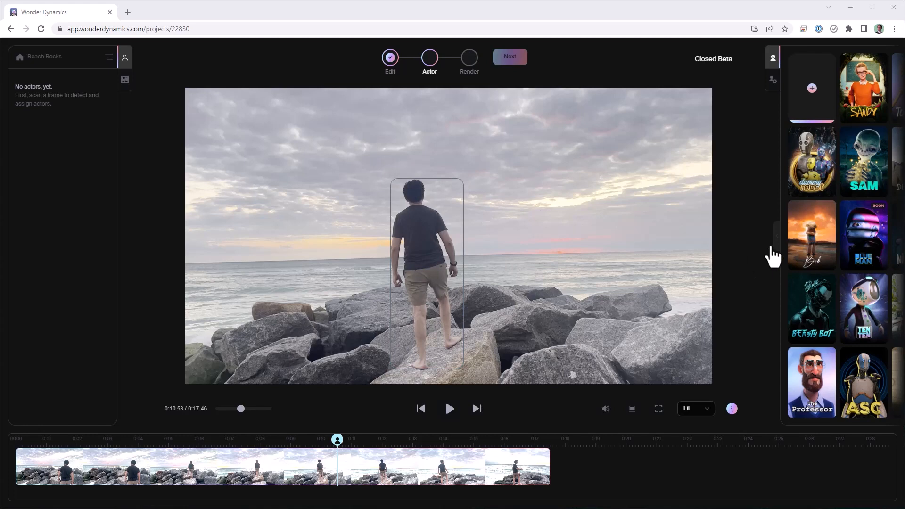
- Assign Desert Bot from the character gallery to the detected person as Actor 1
left_click(811, 161)
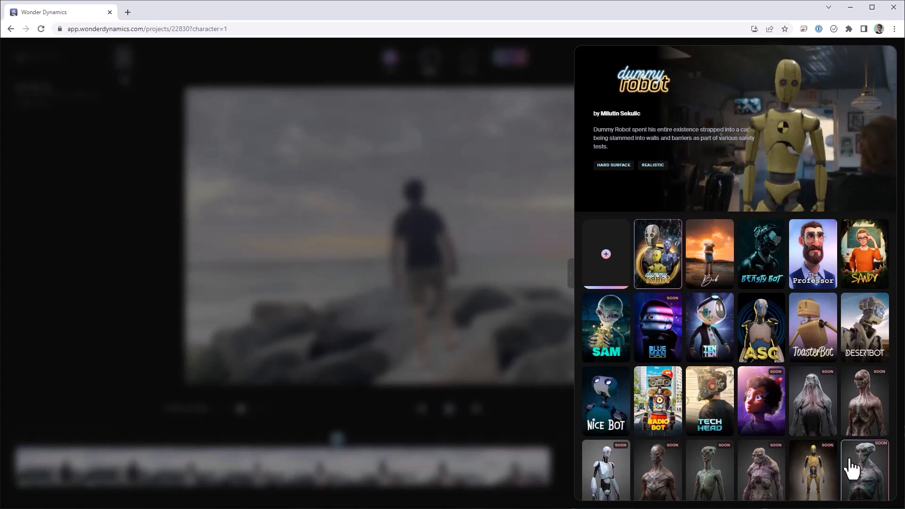
scroll("down", 3)
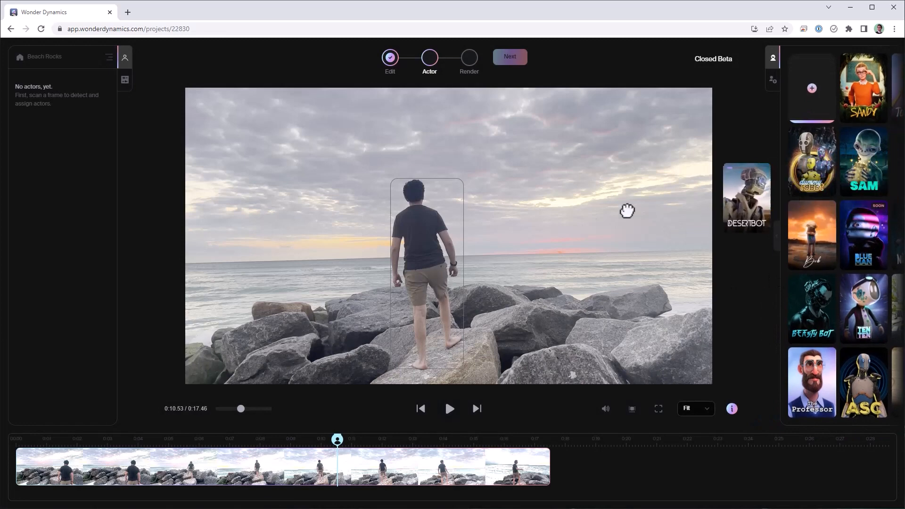
left_click(747, 196)
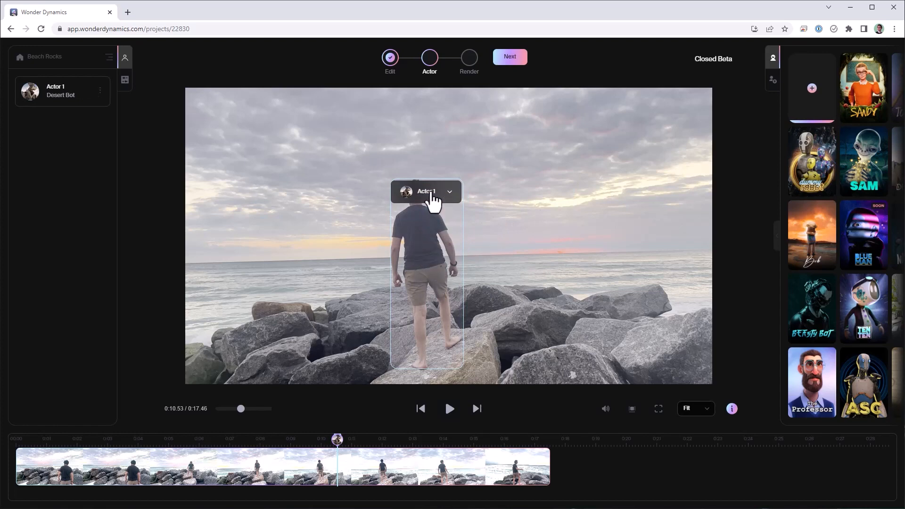
mouse_move(504, 60)
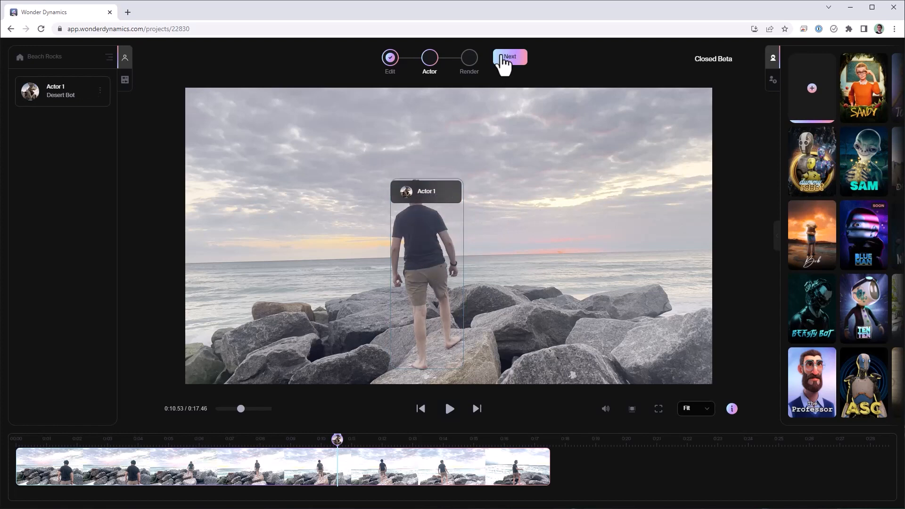
- Set the render to 1080p MP4 with AI MoCap and Blender Scene exports switched on
left_click(510, 57)
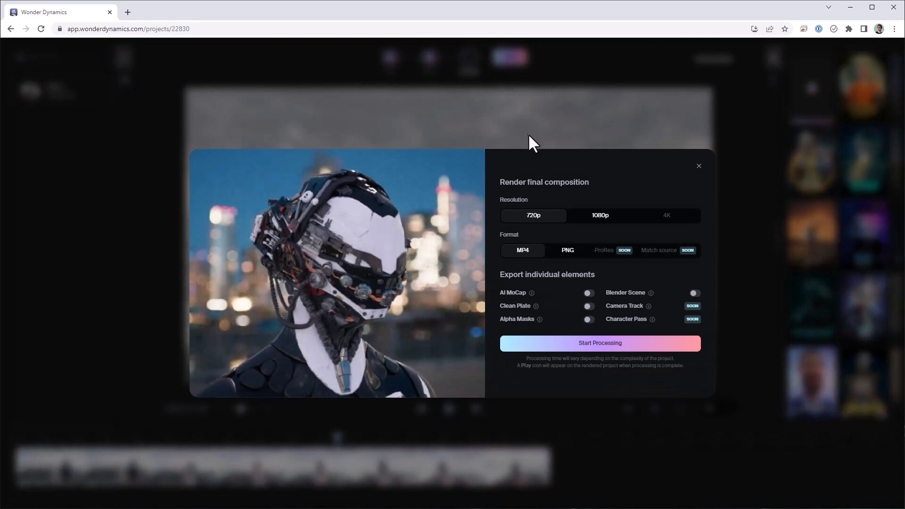
mouse_move(534, 169)
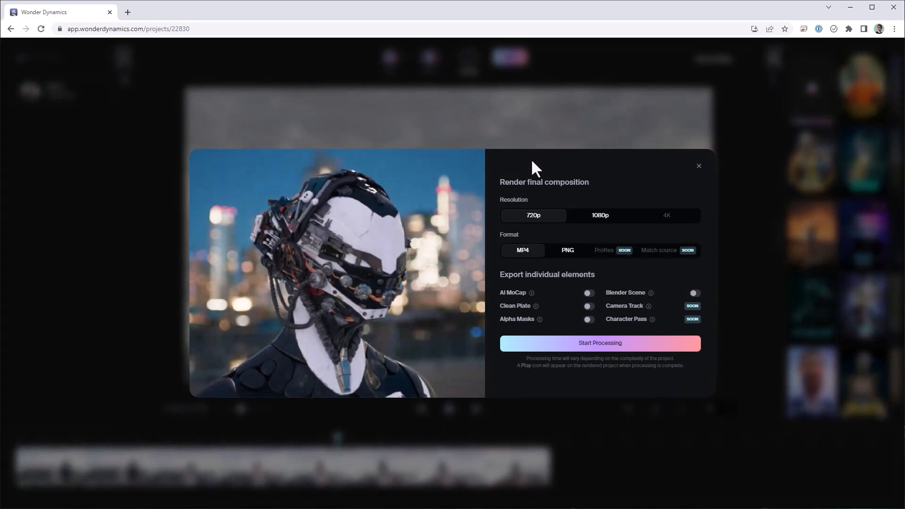
mouse_move(678, 224)
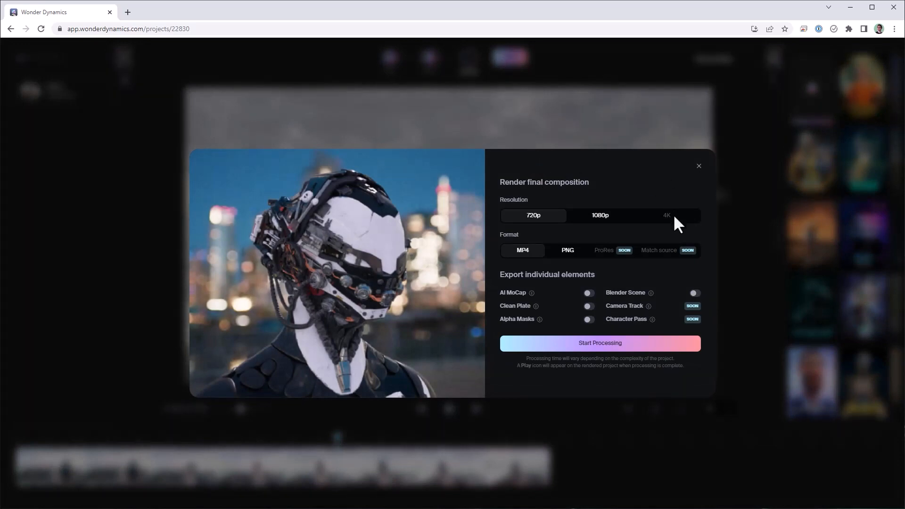
left_click(600, 215)
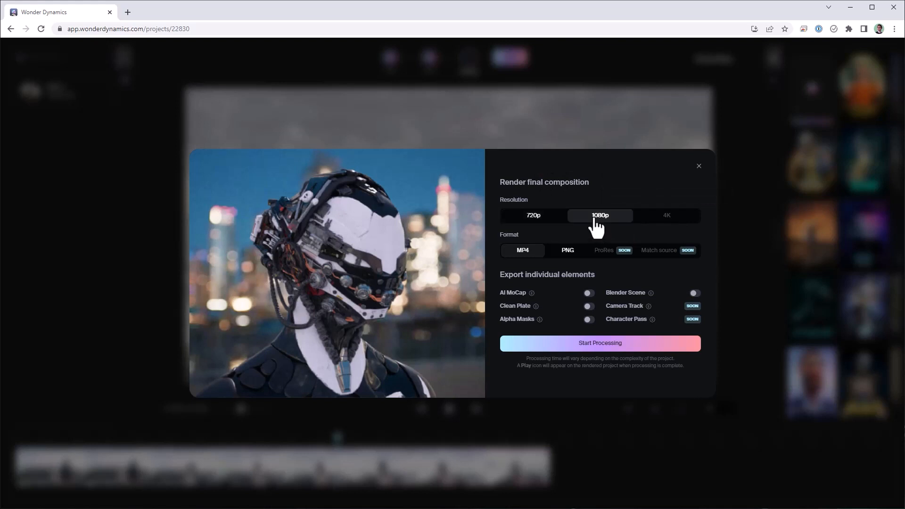
mouse_move(598, 235)
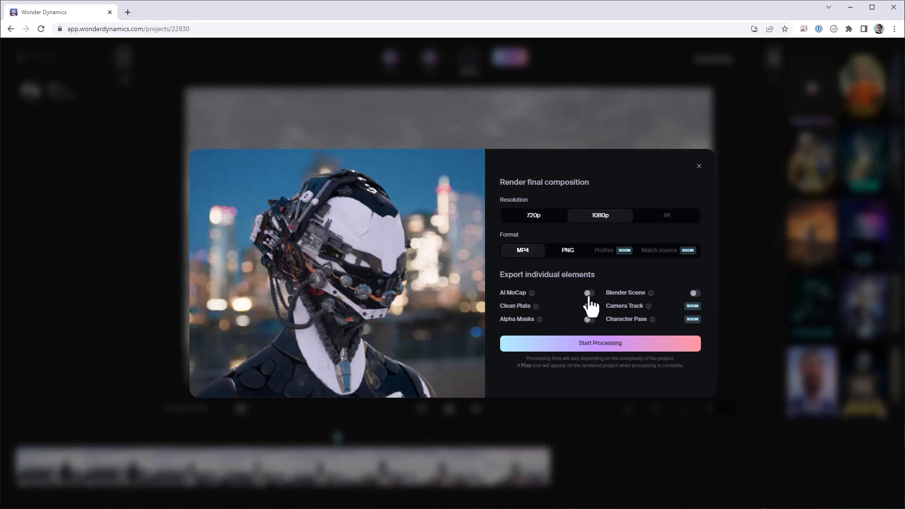
left_click(589, 292)
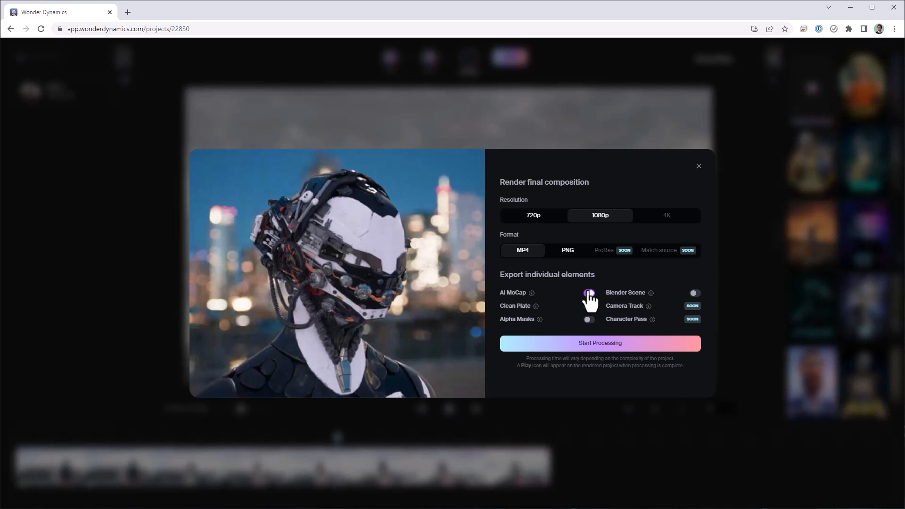
left_click(589, 293)
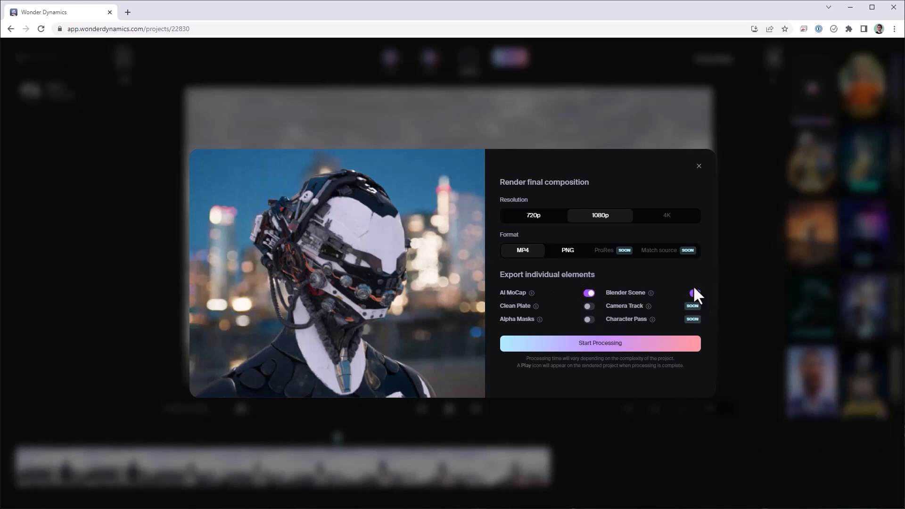
left_click(695, 292)
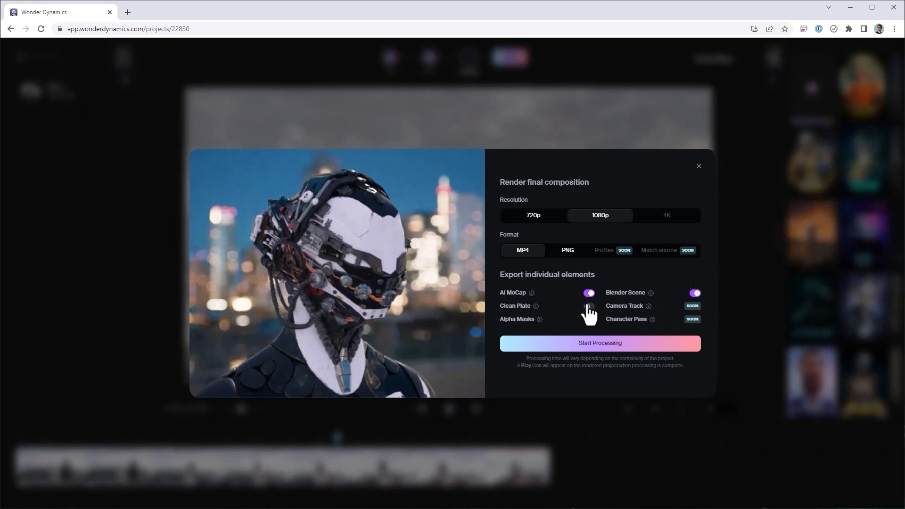
left_click(589, 306)
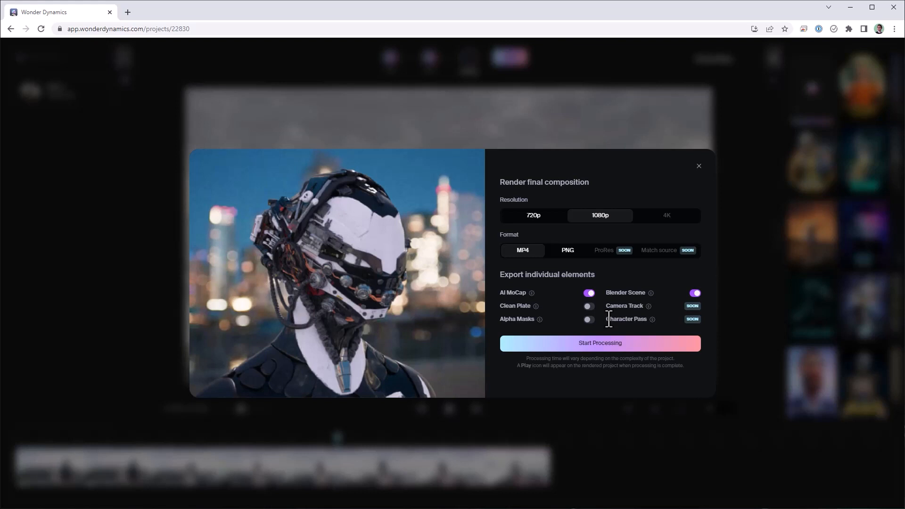
mouse_move(645, 292)
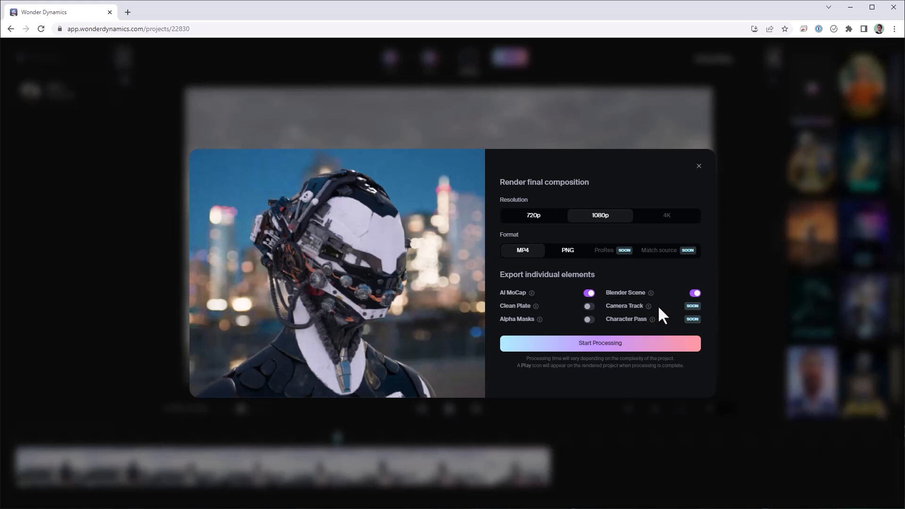
mouse_move(553, 323)
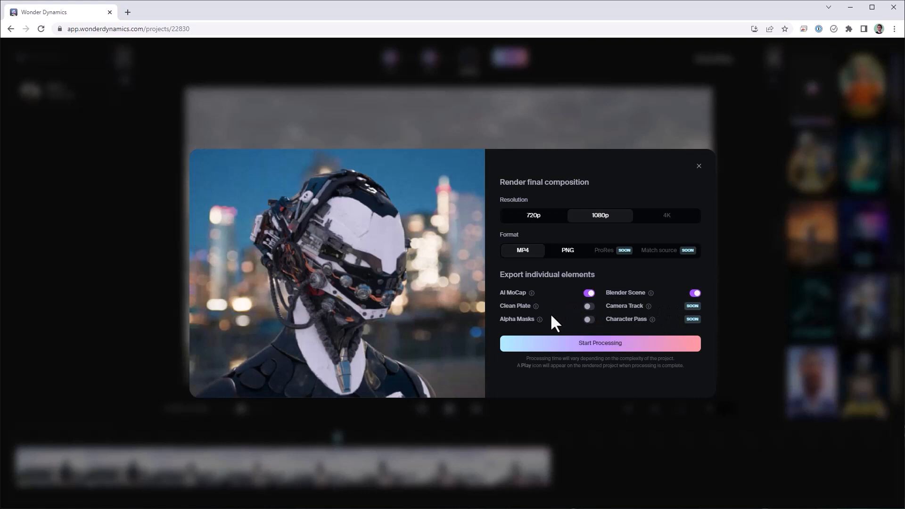
mouse_move(671, 305)
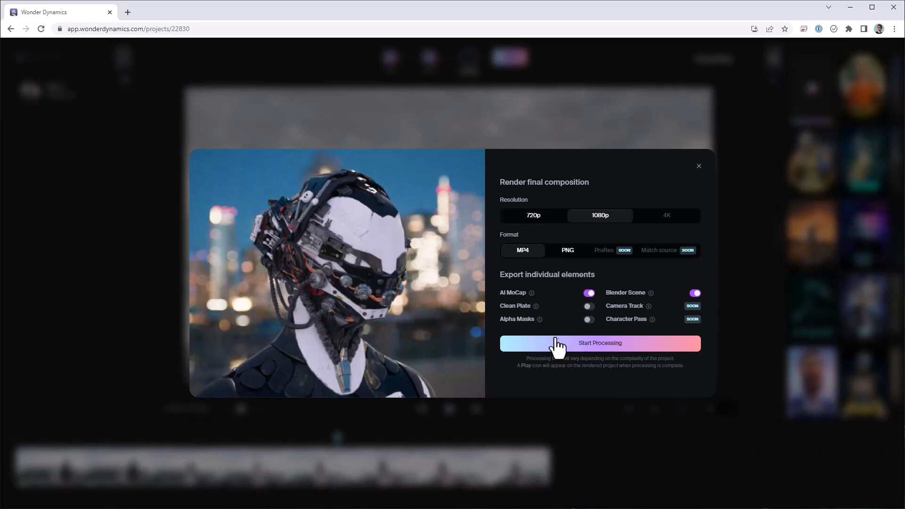
- Start processing Beach Rocks and open the finished project from My Projects
left_click(599, 344)
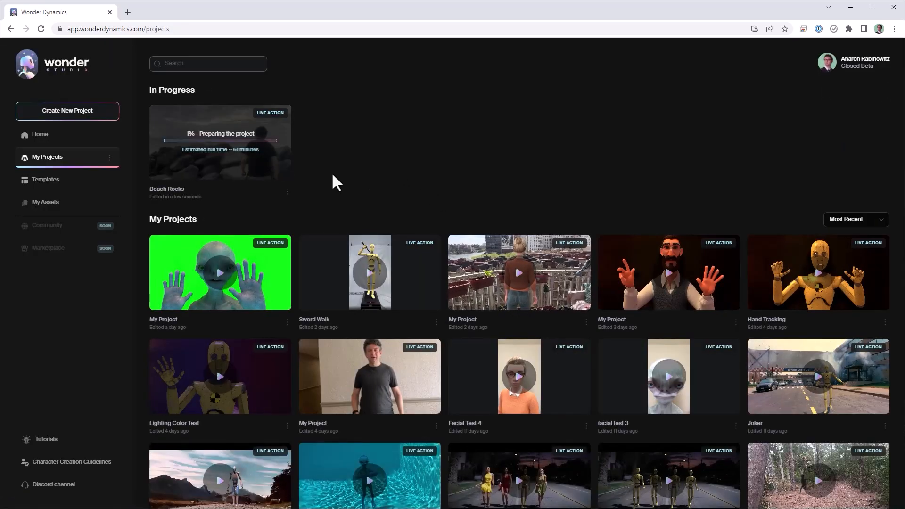
mouse_move(278, 173)
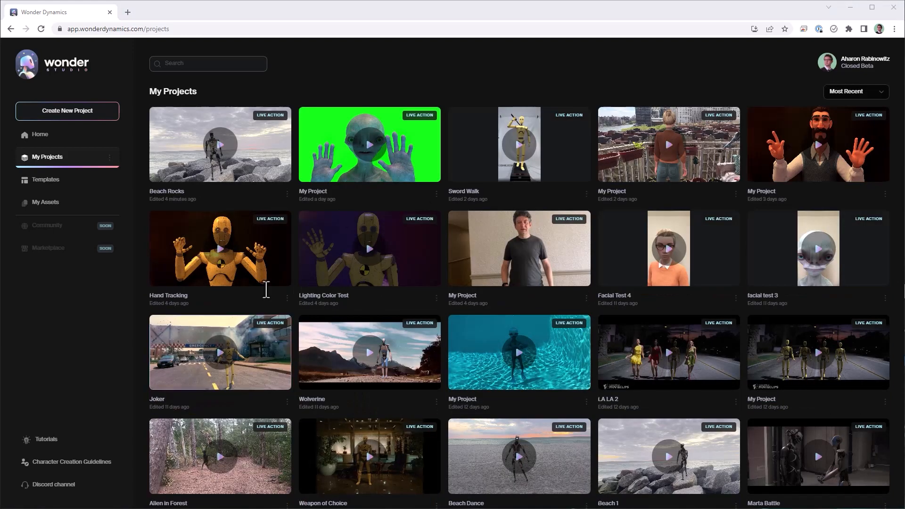
left_click(219, 144)
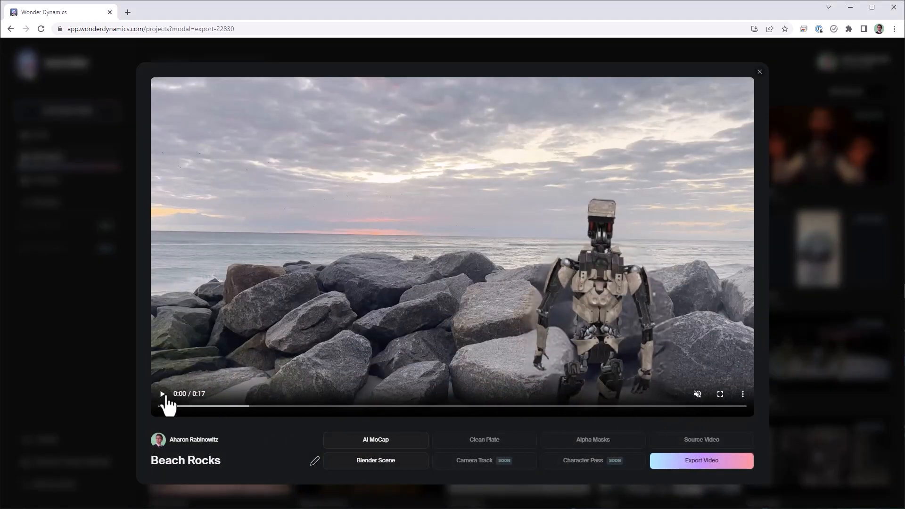
- Play the rendered Desert Bot video through to its end at 0:17
left_click(163, 394)
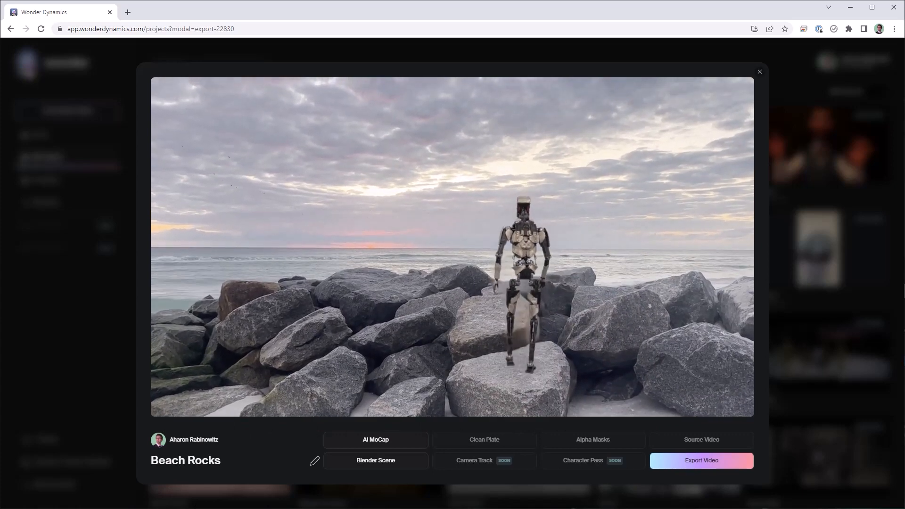
left_click(451, 248)
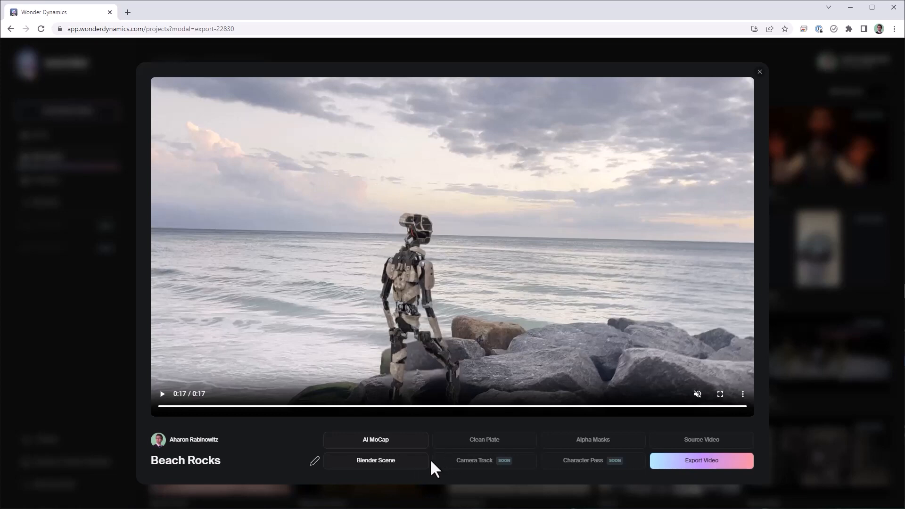
mouse_move(484, 440)
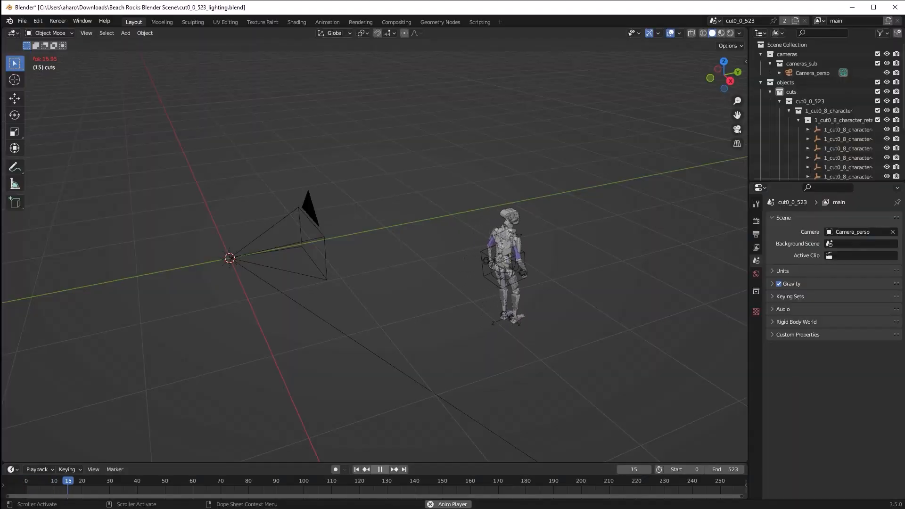
- Look through the scene camera at the animated robot in the Blender viewport
left_click(380, 473)
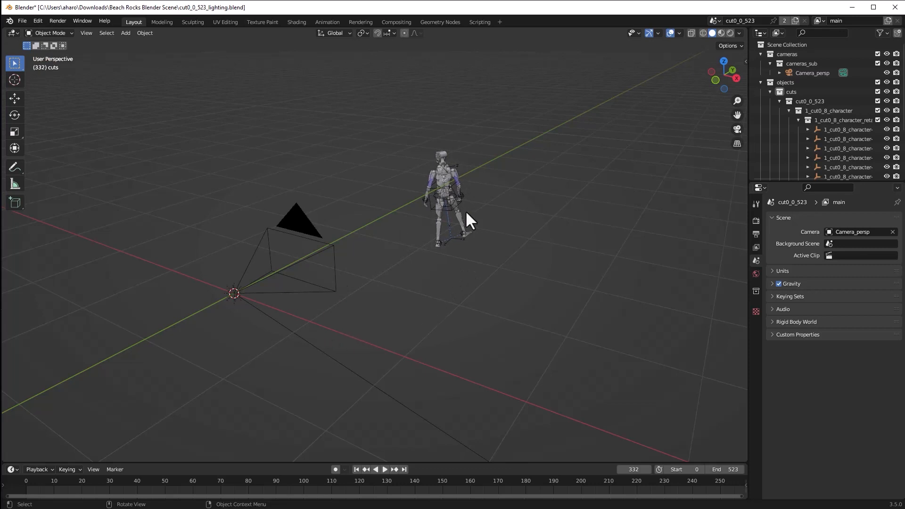
mouse_move(470, 224)
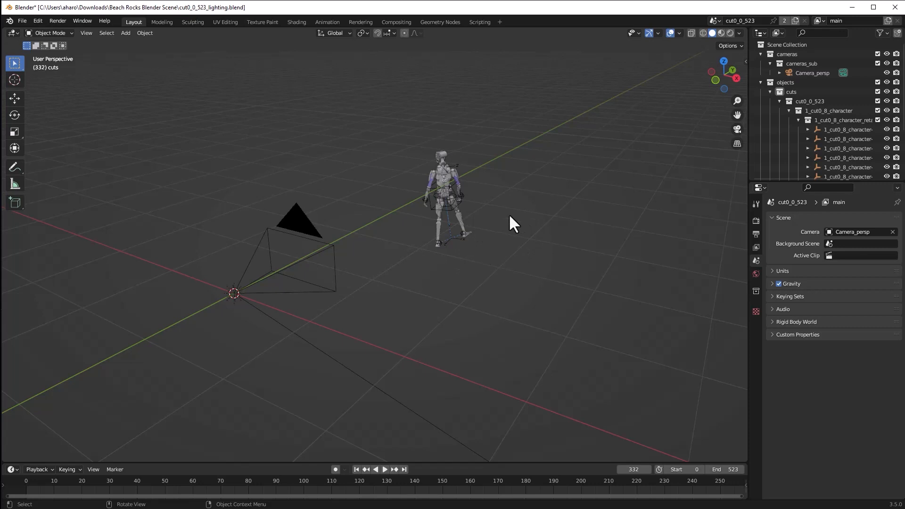
mouse_move(255, 145)
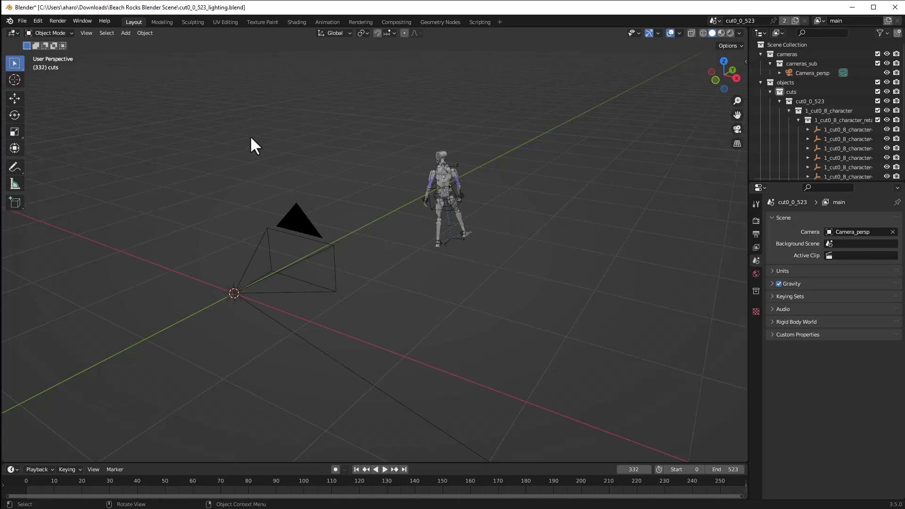
left_click(86, 33)
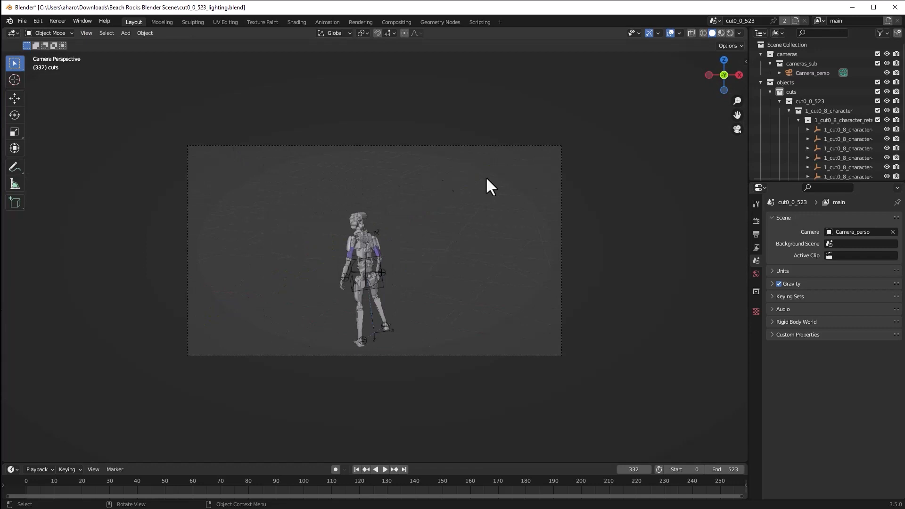
- Enable a Movie Clip background image on the Camera_persp camera and start browsing for the clip
left_click(812, 73)
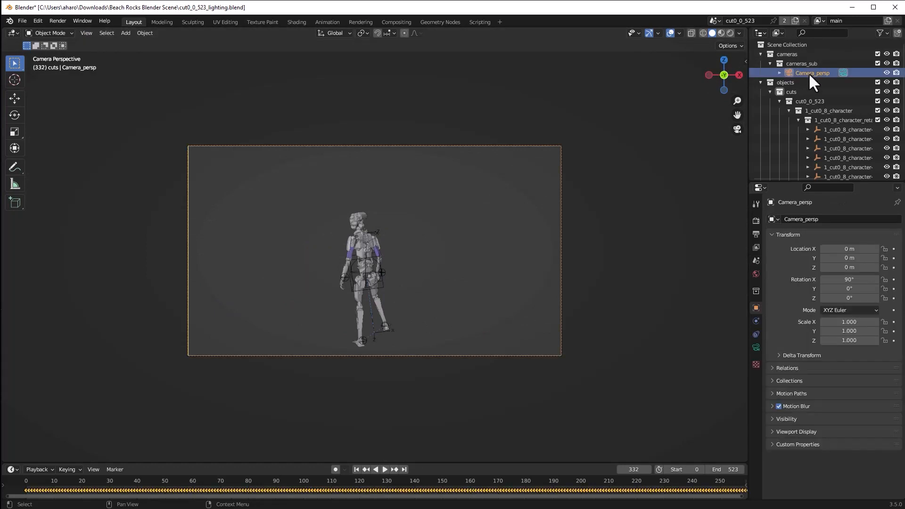
mouse_move(756, 346)
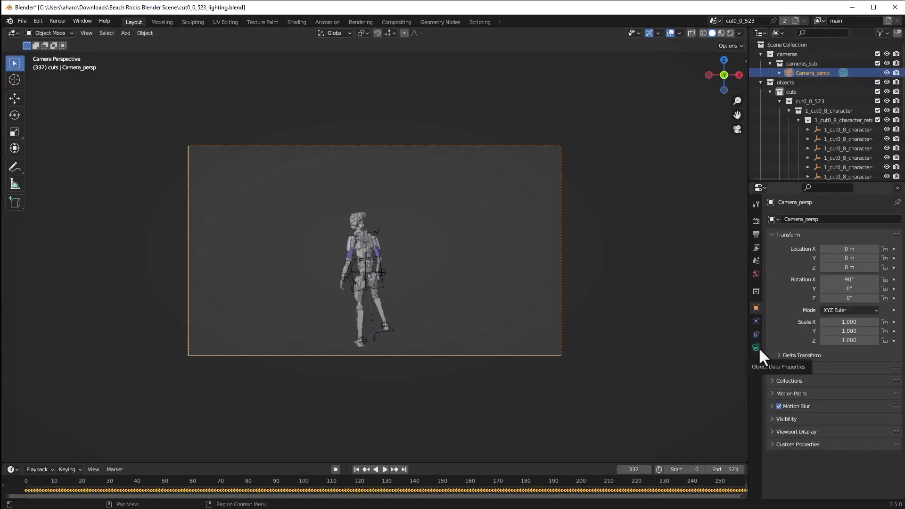
left_click(756, 347)
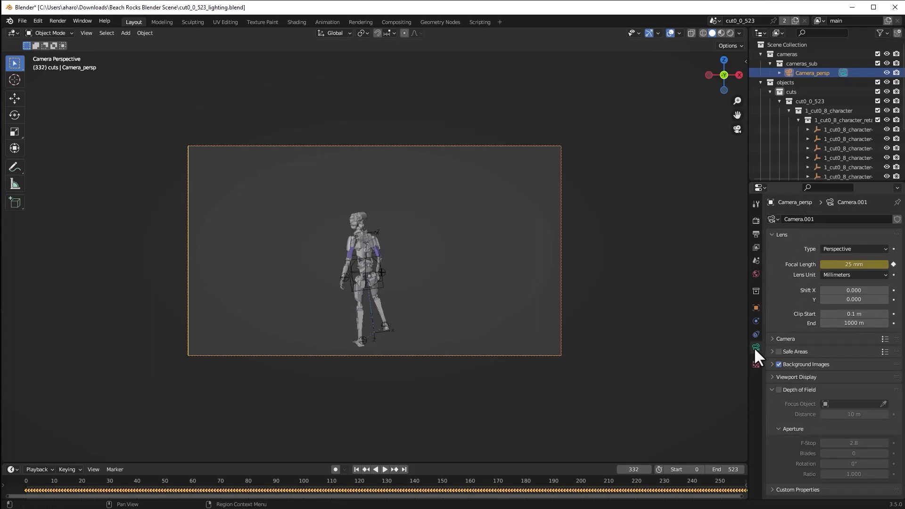
left_click(772, 364)
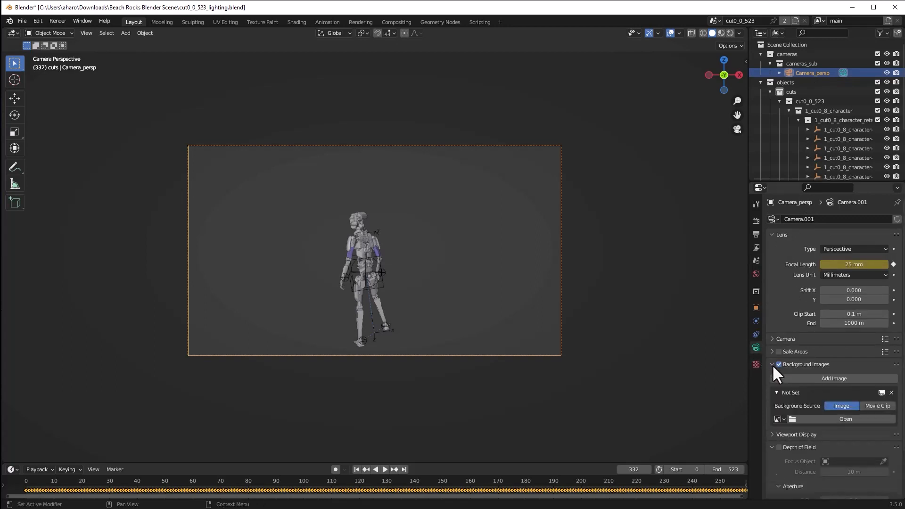
left_click(877, 406)
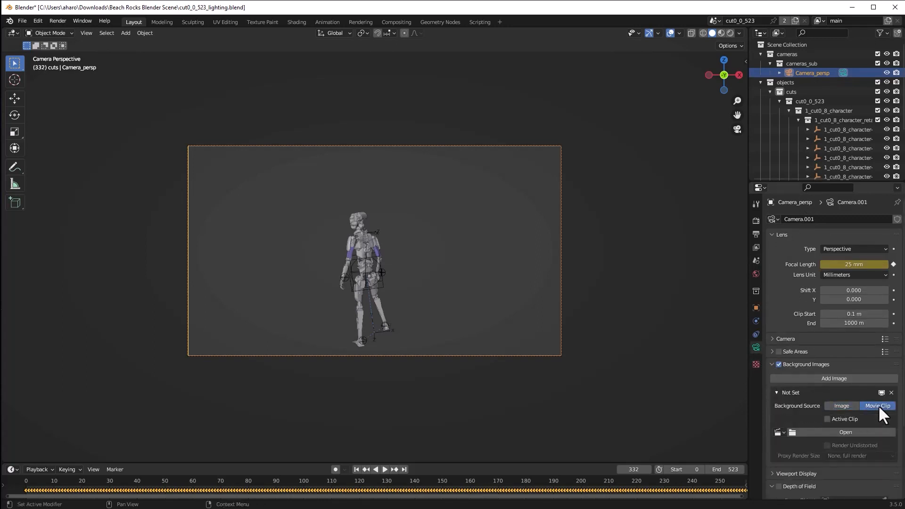
left_click(845, 432)
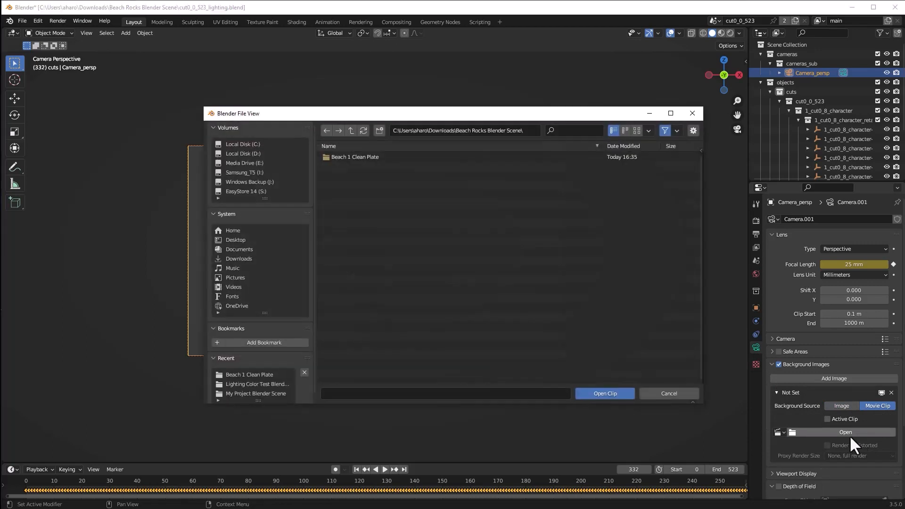
- Load the first jpg of the Beach 1 Clean Plate folder as the camera's background clip
left_click(355, 156)
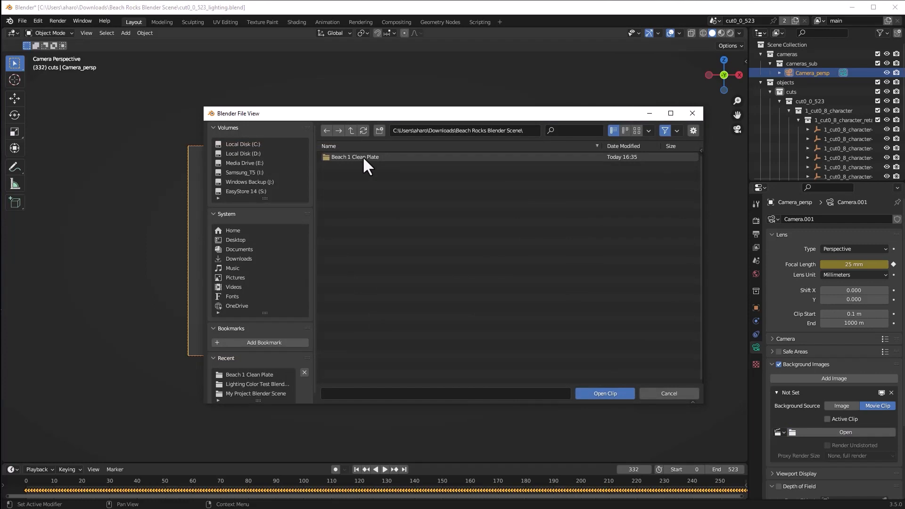
double_click(355, 156)
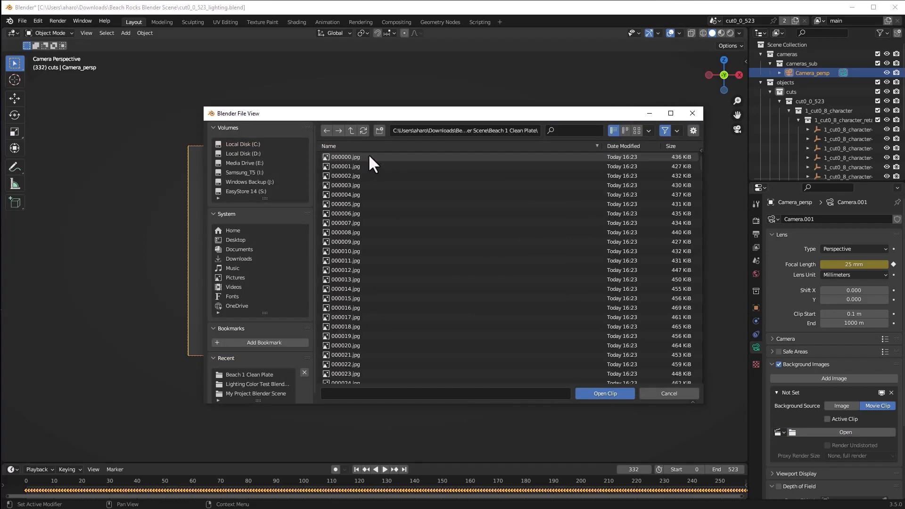
left_click(345, 156)
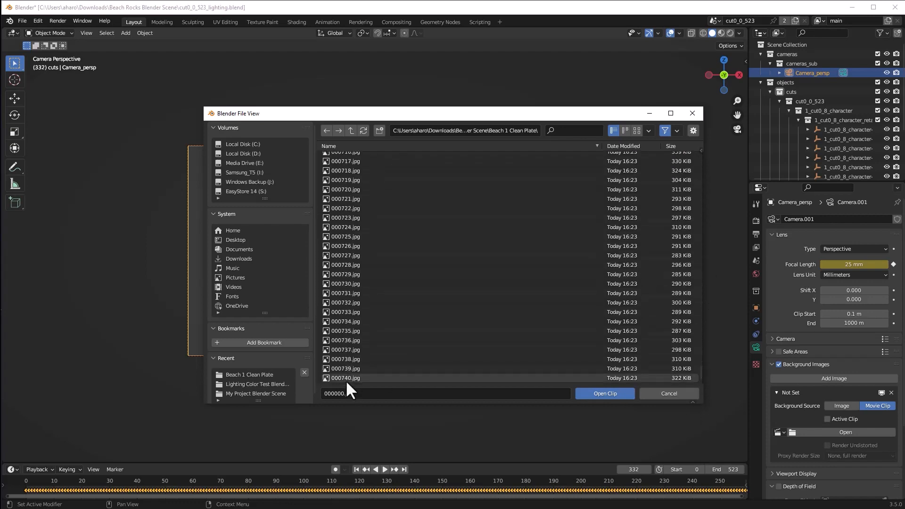
left_click(604, 394)
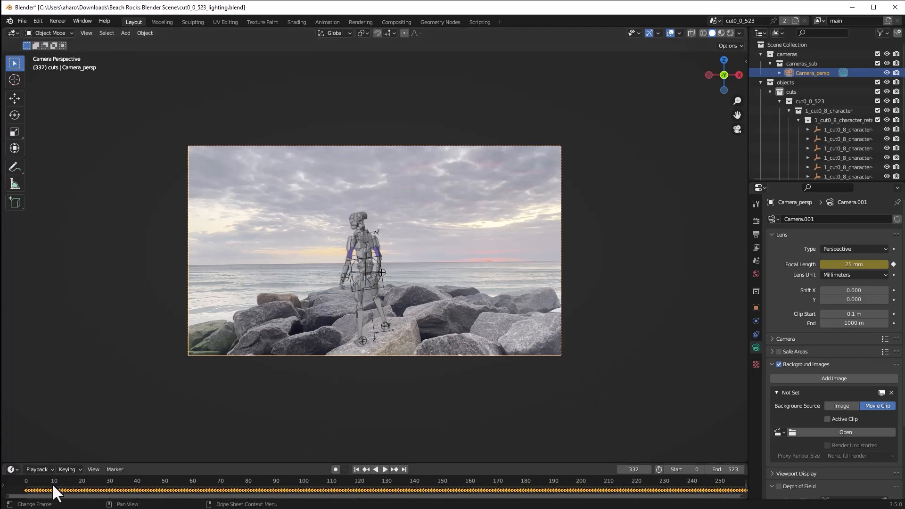
- Scrub the timeline from an early frame to around frames 127 and 191 to review the robot on the plate
left_click(165, 480)
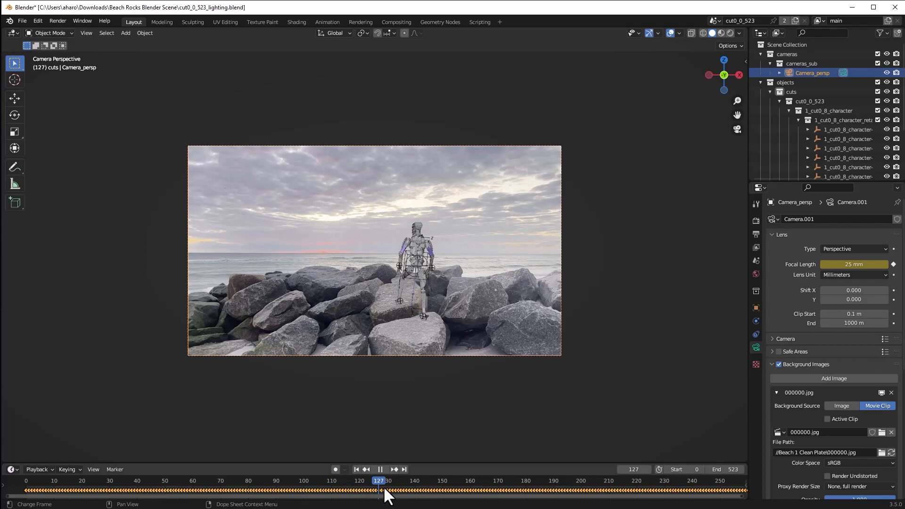
left_click_drag(379, 480, 555, 481)
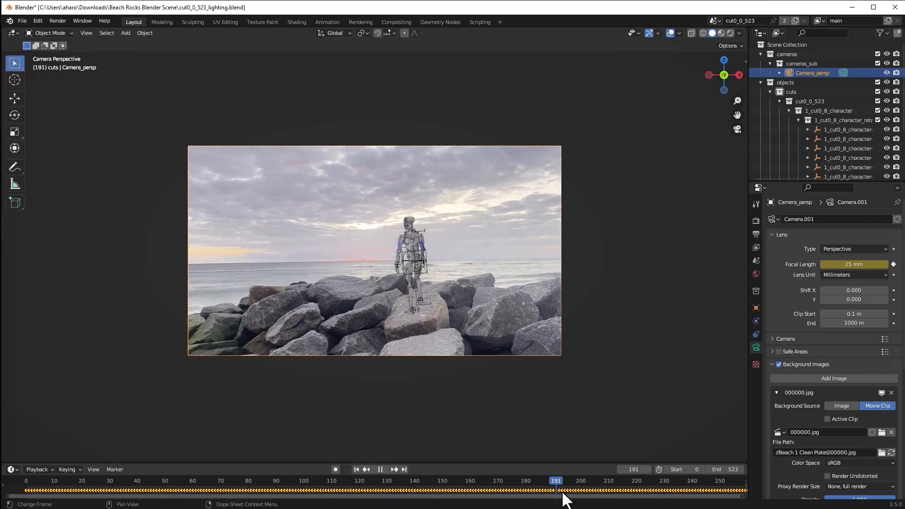
left_click_drag(555, 491, 68, 492)
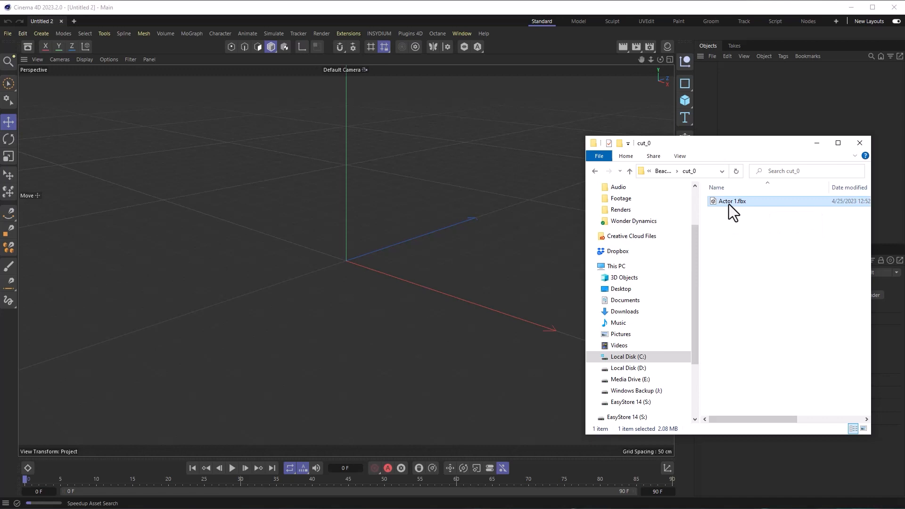
- Import Actor 1.fbx with default FBX settings, then play and stop the skeleton animation
double_click(733, 201)
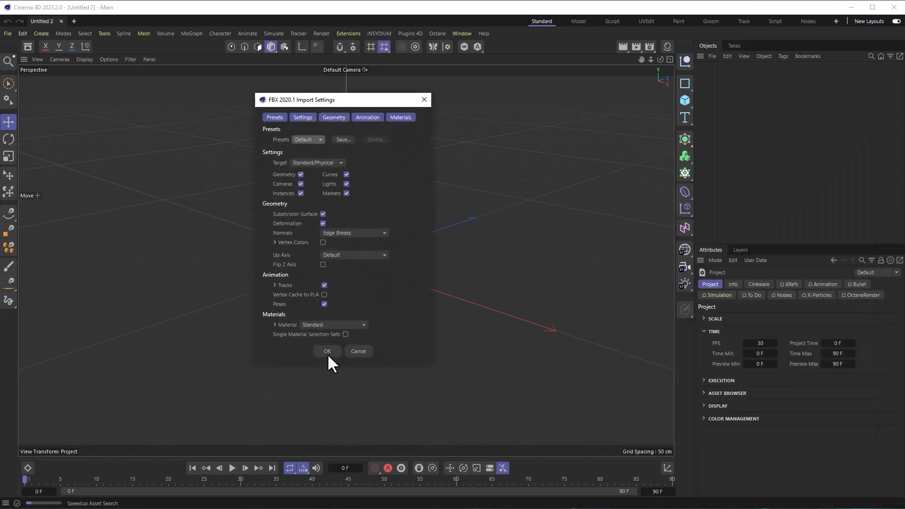
left_click(327, 351)
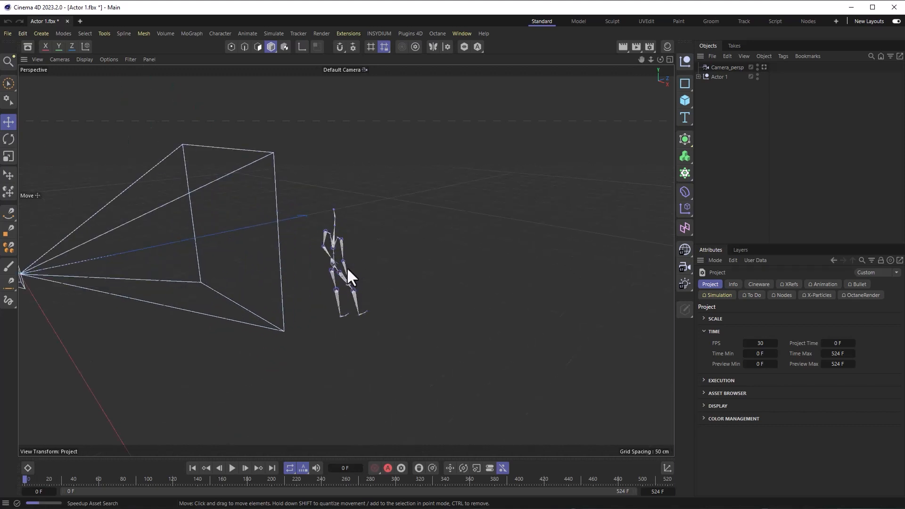
left_click(232, 469)
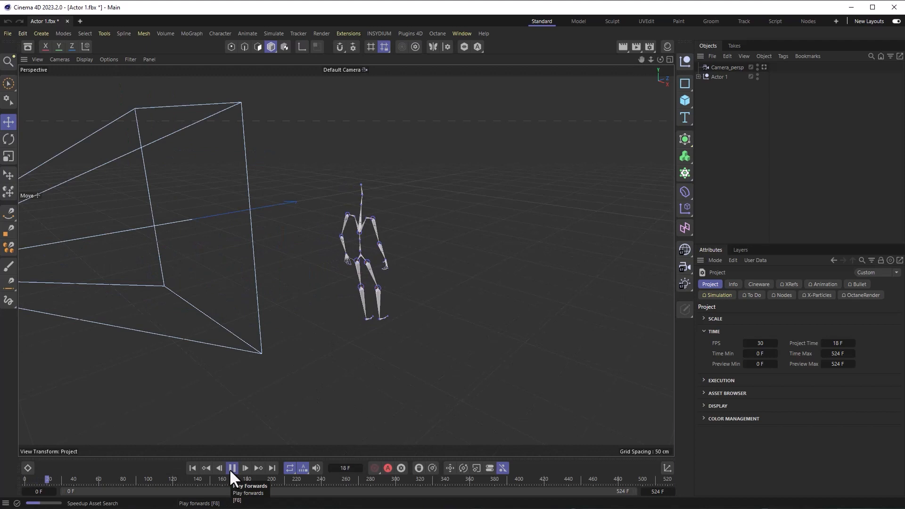
left_click(232, 468)
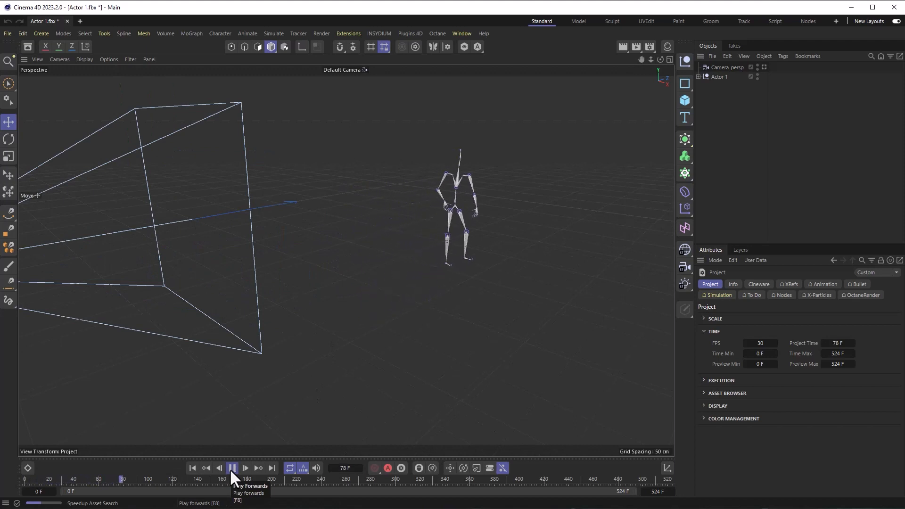
left_click(232, 469)
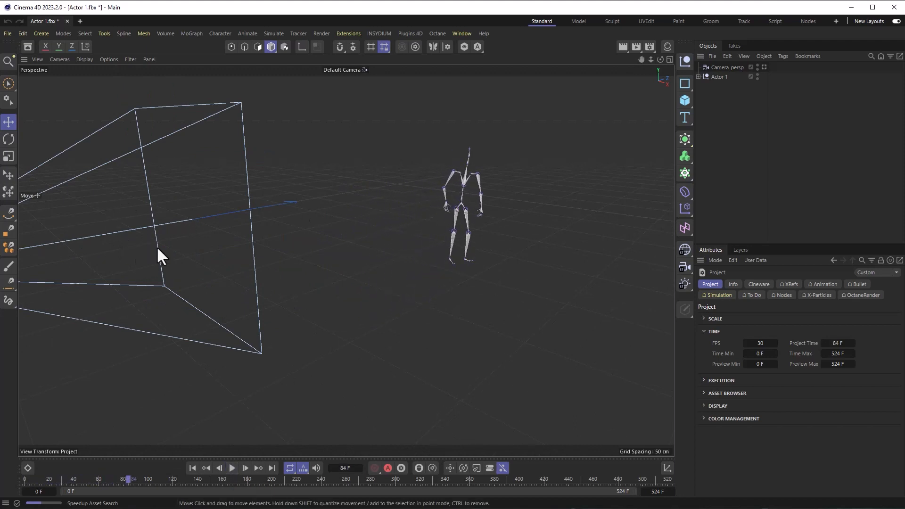